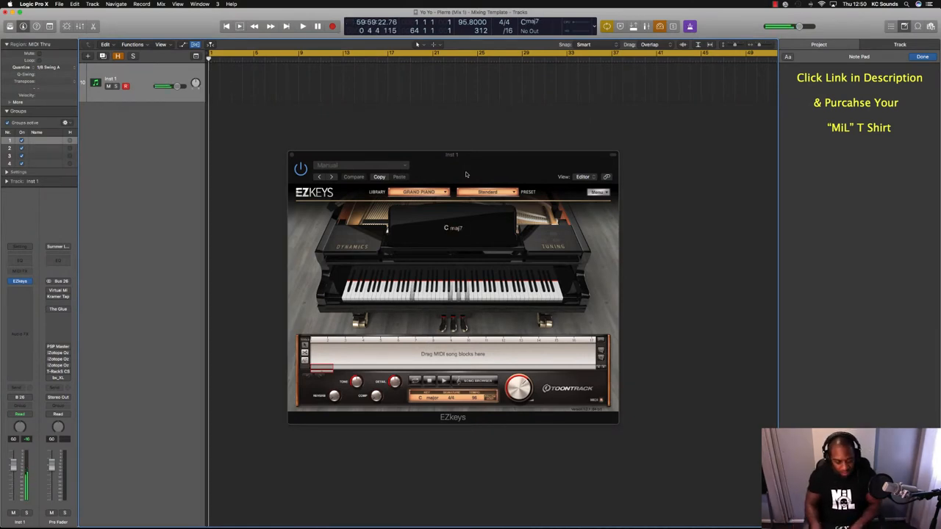
Record a green EZkeys piano MIDI region on Inst 1, ending near bar 6
left_click(302, 26)
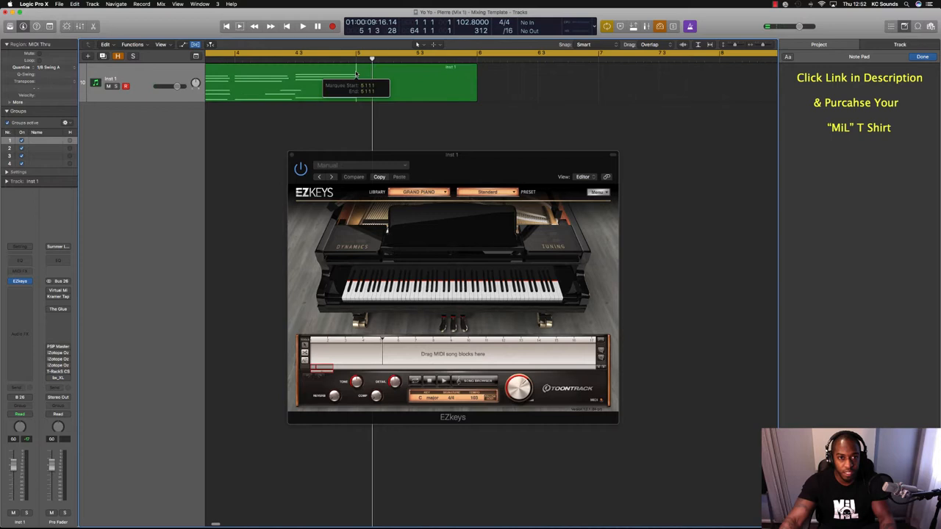
Split the piano region at bar 5, shortening notes crossing the split point
left_click(357, 85)
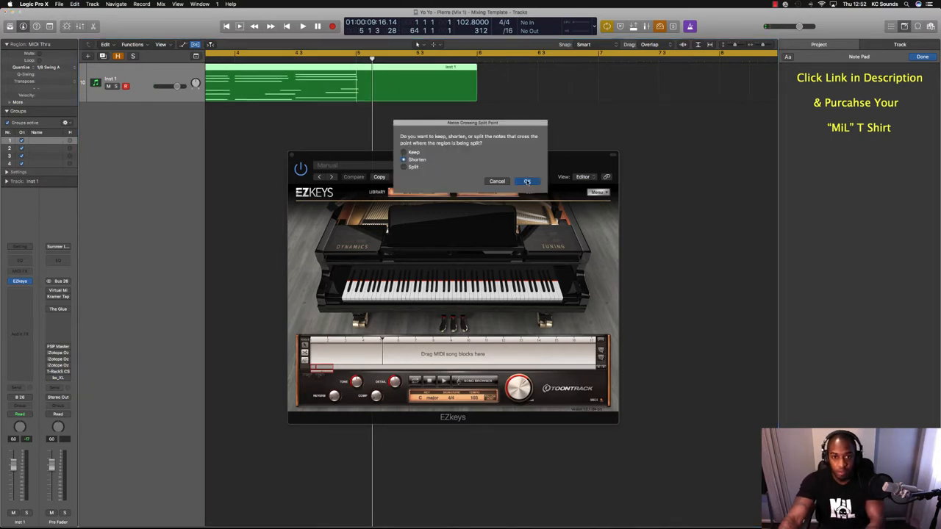
left_click(527, 181)
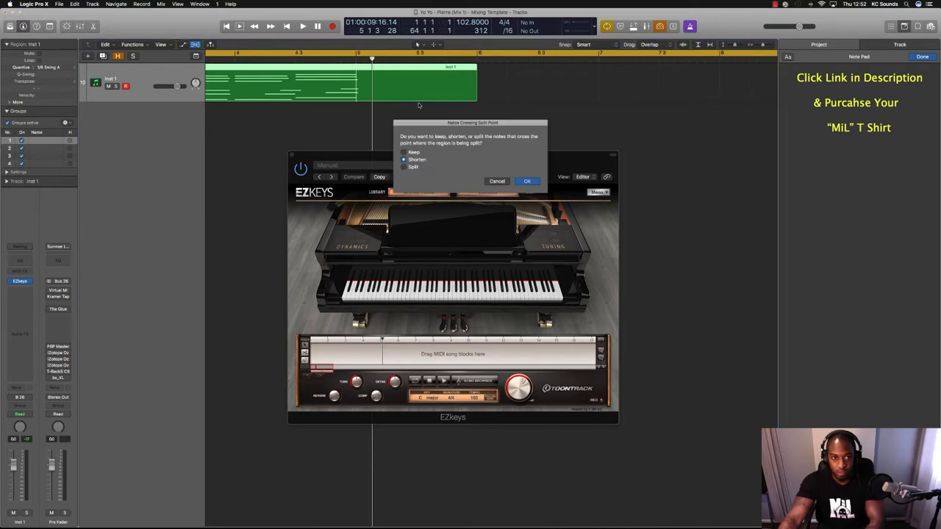
left_click(527, 181)
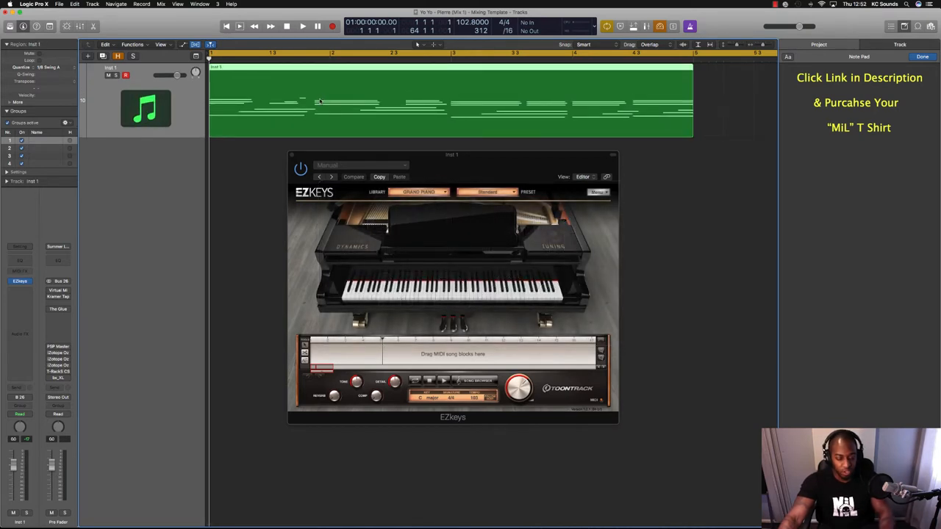
Open Bounce Regions In Place for the piano region with Ctrl+B
key("ctrl+b")
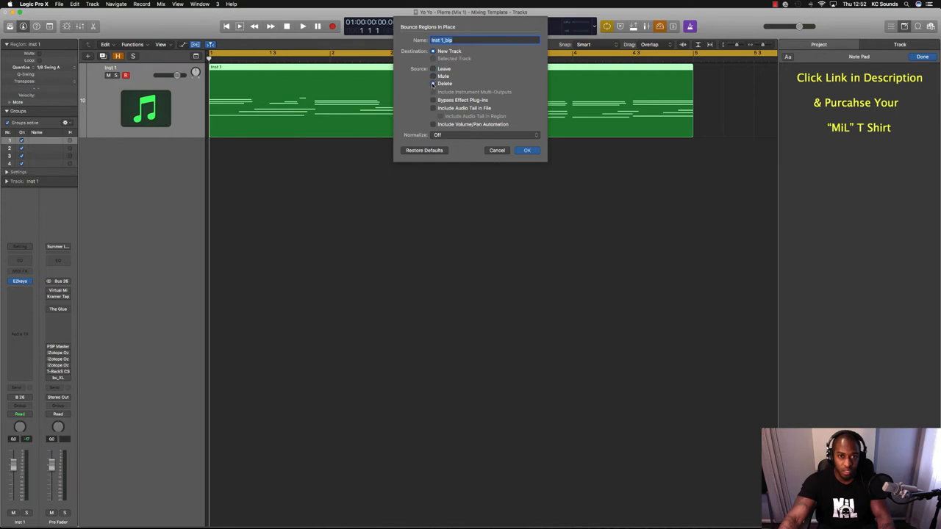
Set the bounce to a new track and mute the source MIDI region
left_click(433, 83)
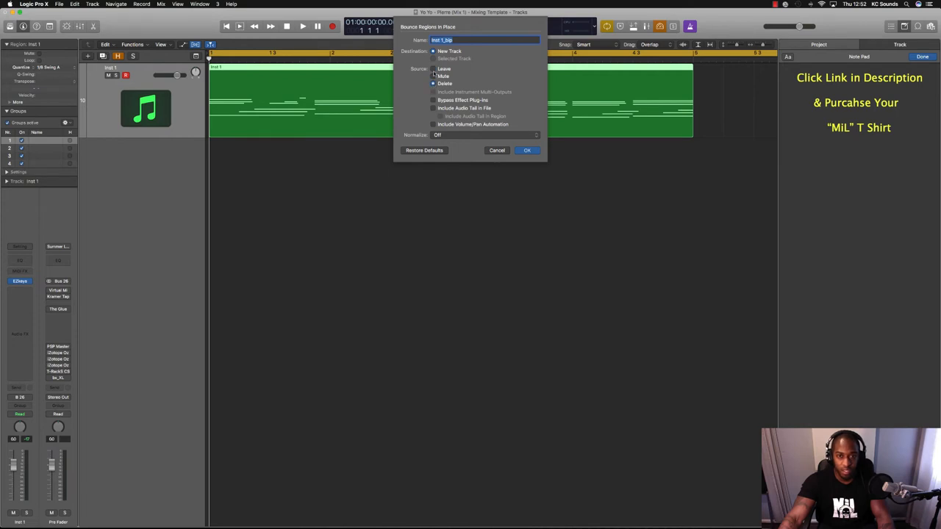
left_click(433, 68)
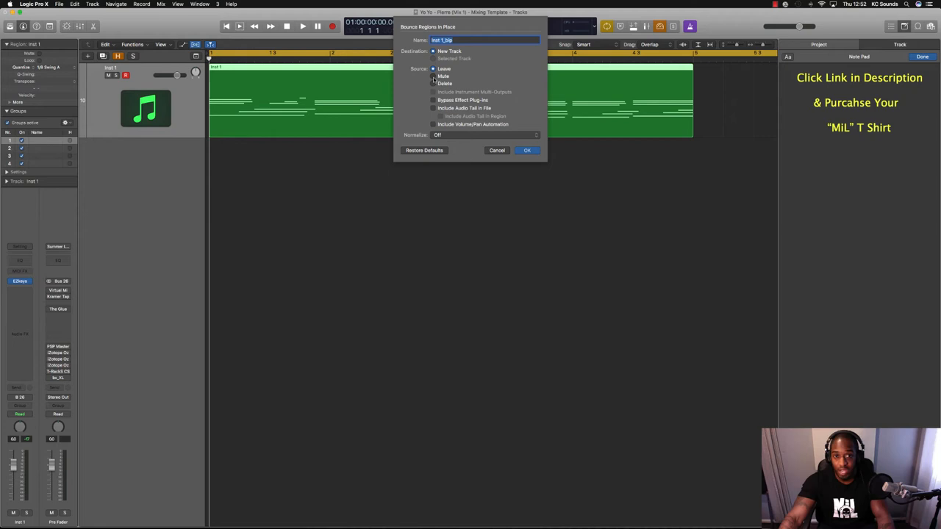
left_click(433, 76)
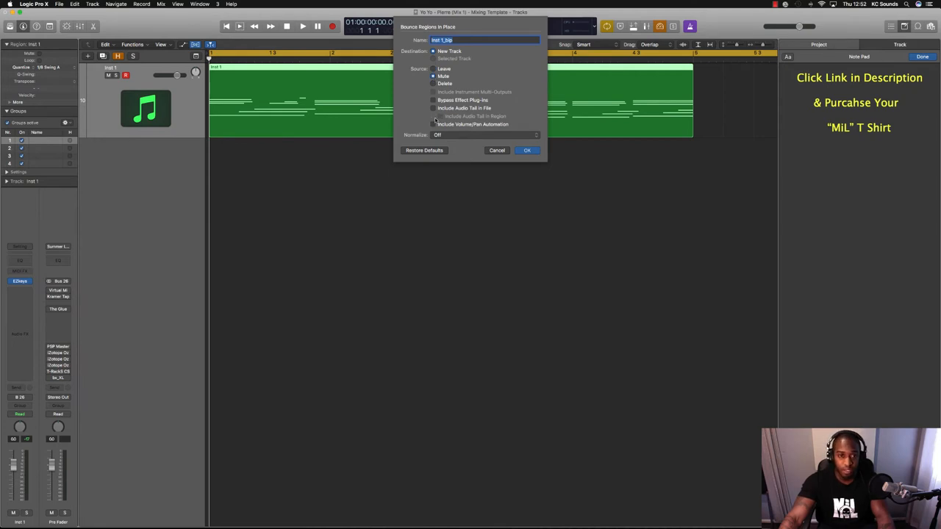
left_click(434, 108)
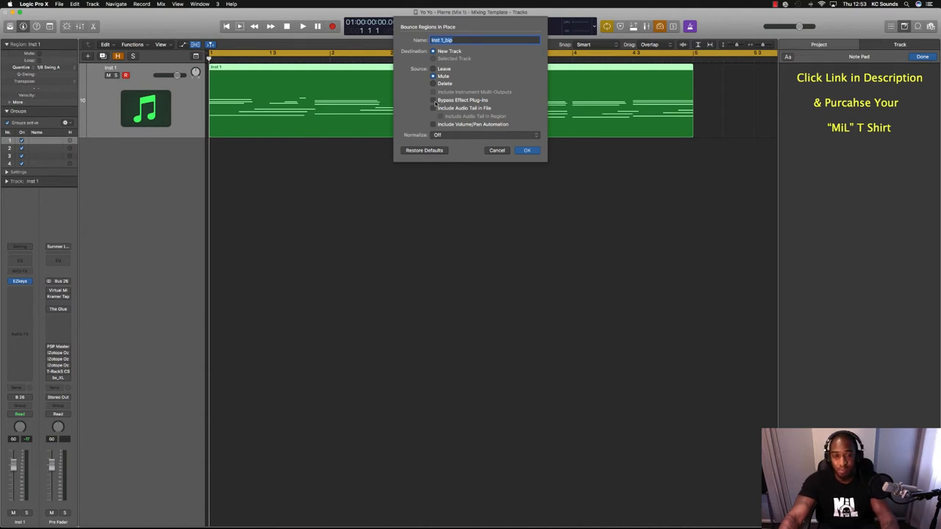
mouse_move(434, 103)
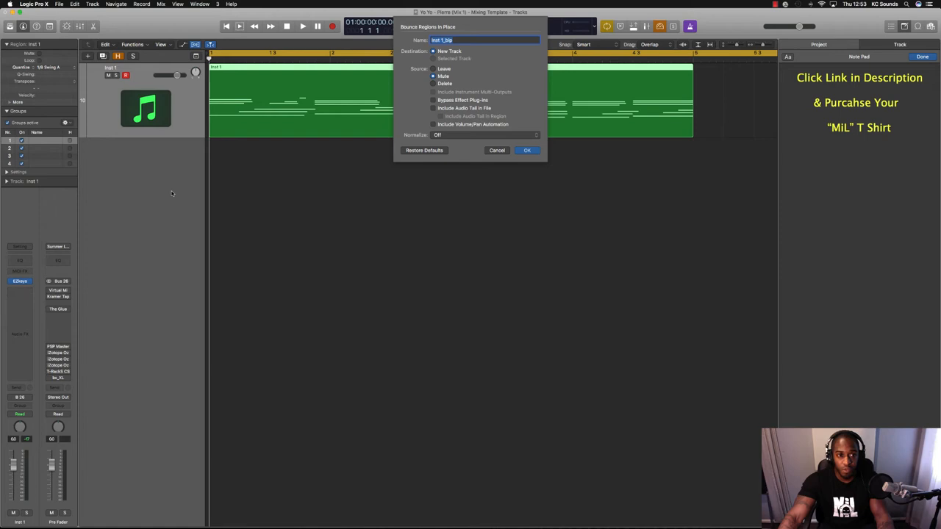
mouse_move(164, 154)
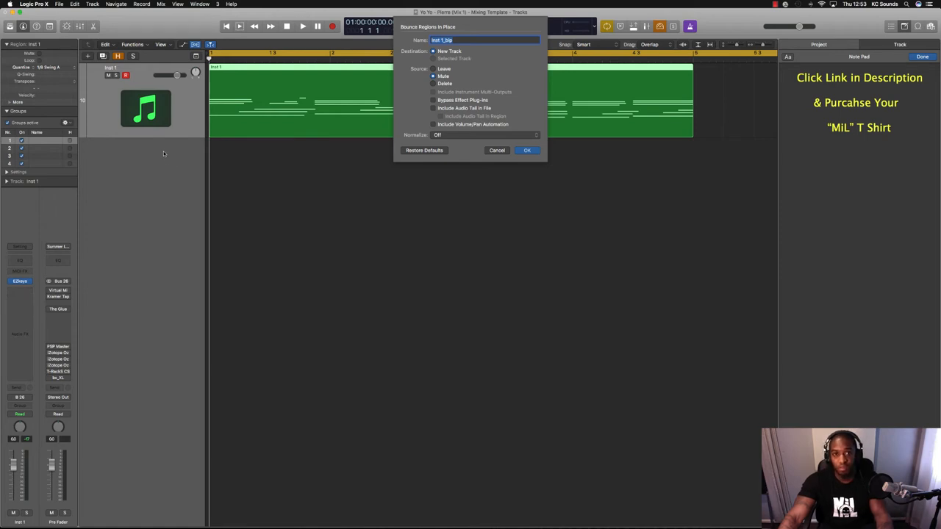
mouse_move(501, 177)
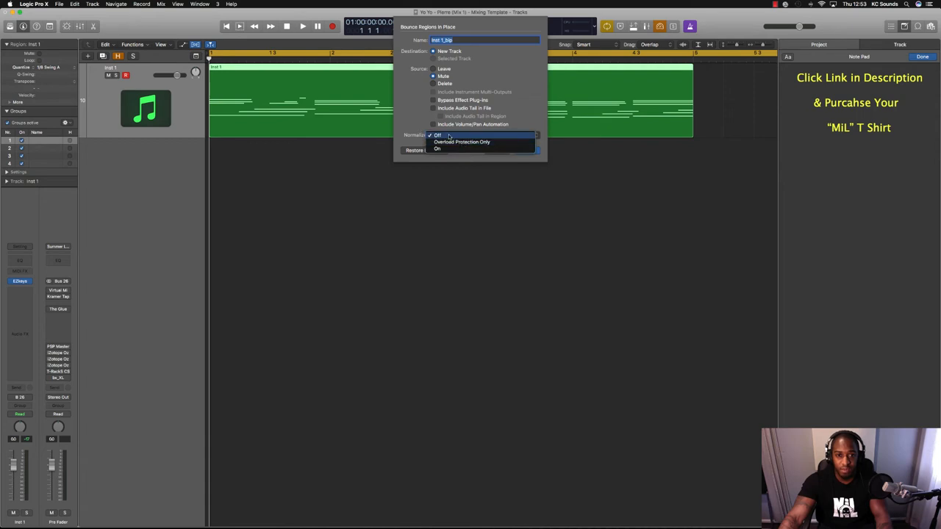
Keep normalizing off and confirm the bounce to Inst 1_bip
left_click(438, 134)
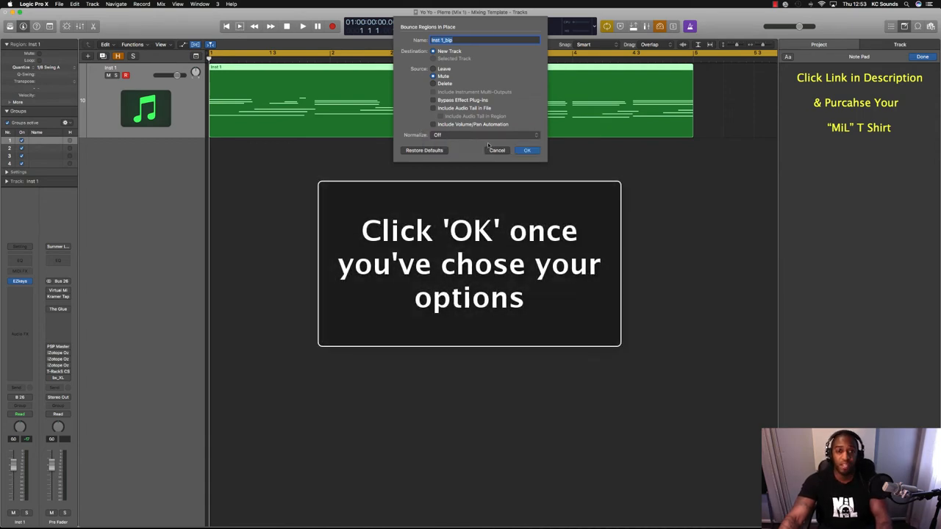
left_click(526, 150)
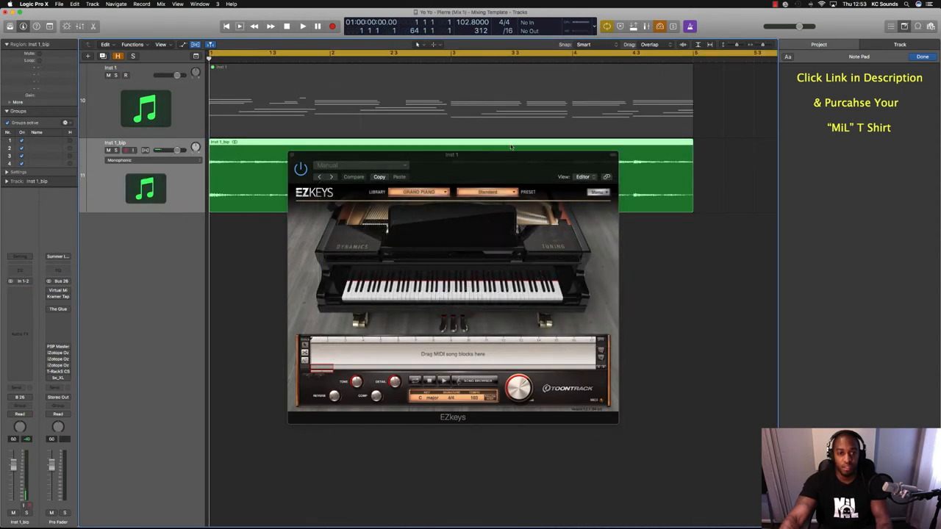
Close the EZkeys window and solo the Inst 1_bip audio track
left_click_drag(451, 154, 647, 251)
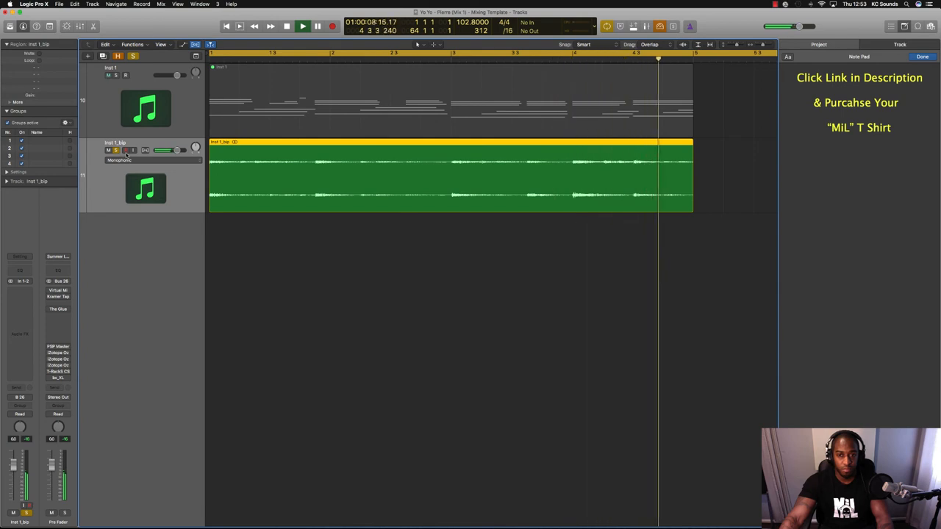
left_click(303, 26)
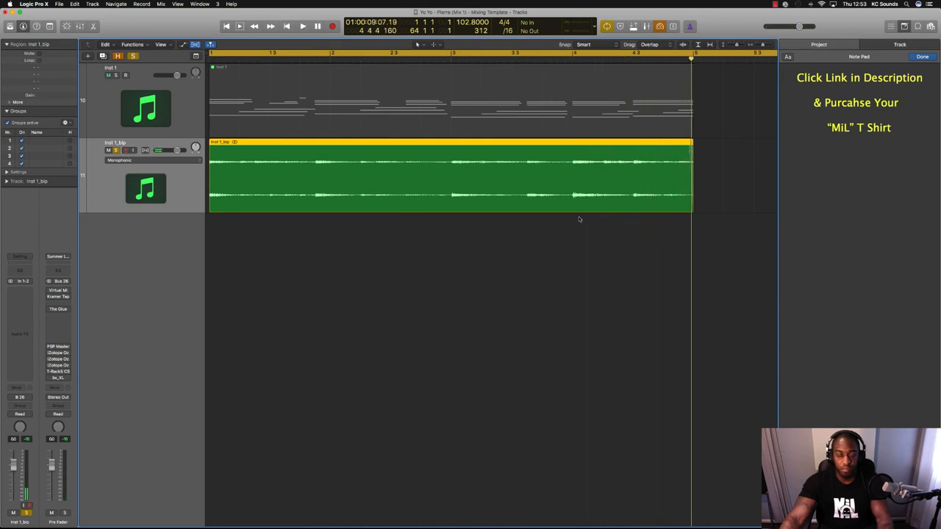